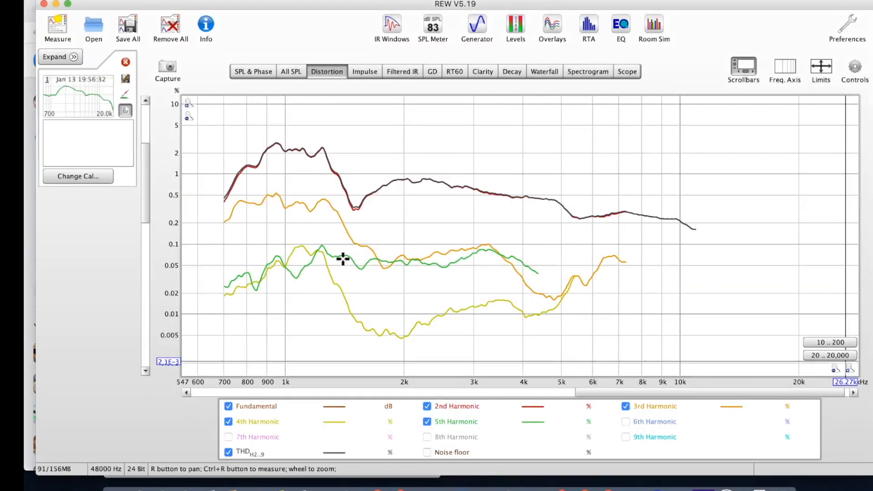
# - Overlay the unbroken and unbroken2 responses alongside pristine in the All SPL graph
pyautogui.click(56, 25)
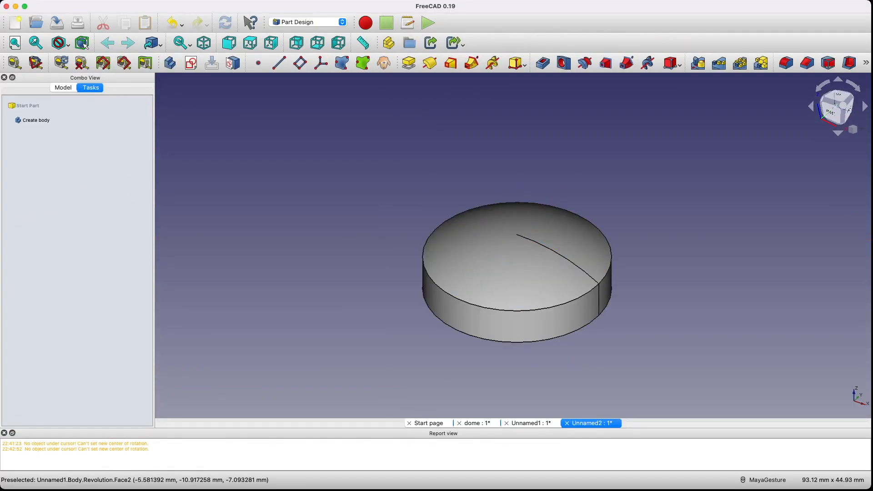
pyautogui.click(63, 87)
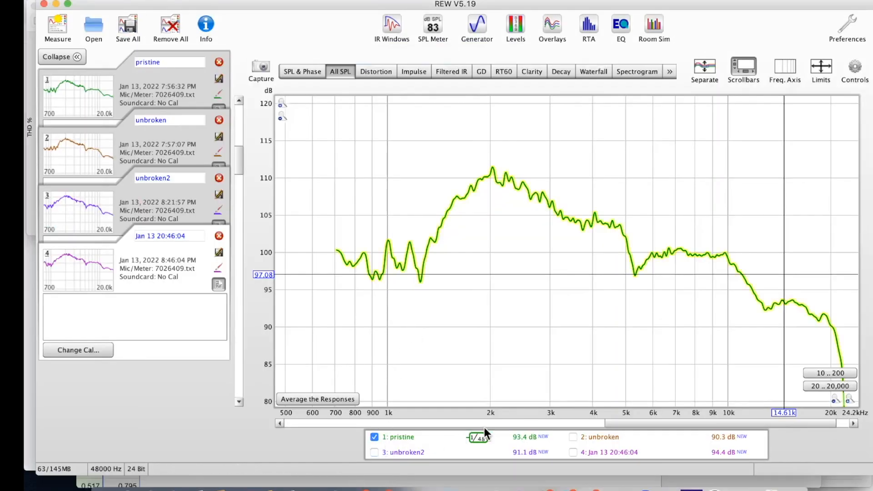
pyautogui.click(572, 437)
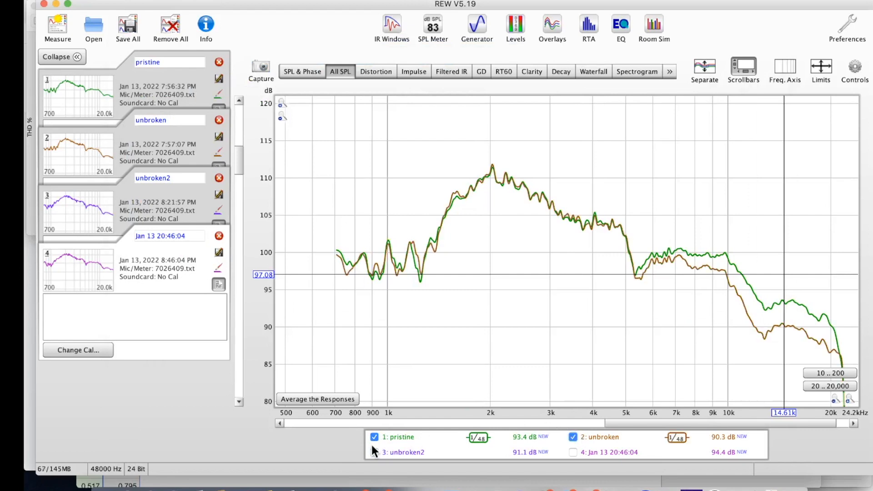
pyautogui.click(374, 452)
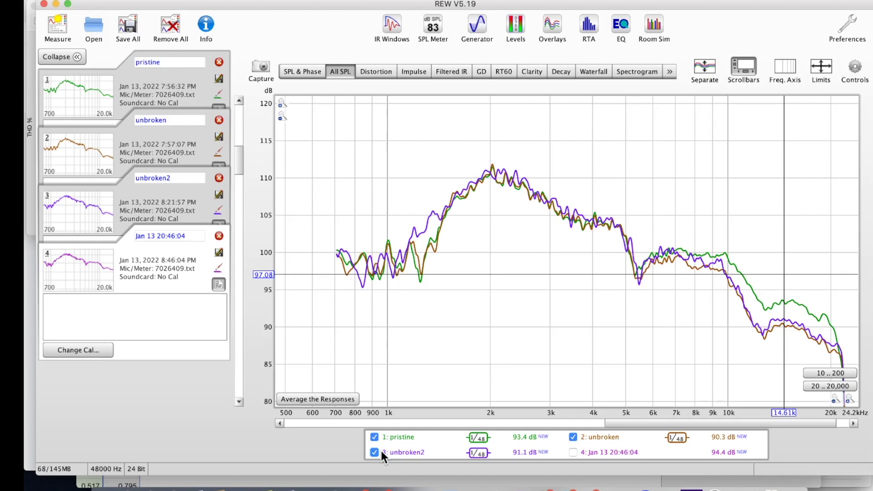
pyautogui.moveTo(331, 141)
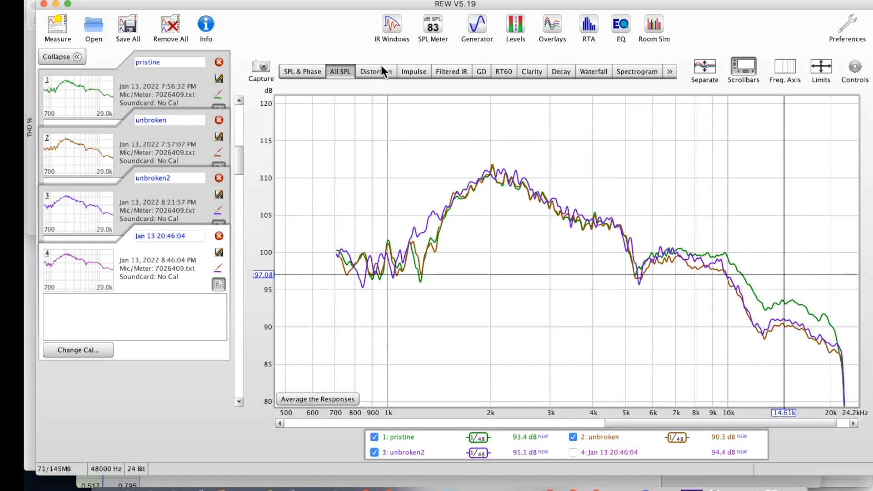
# - Show the distortion plot with fundamental and THD curves
pyautogui.click(376, 71)
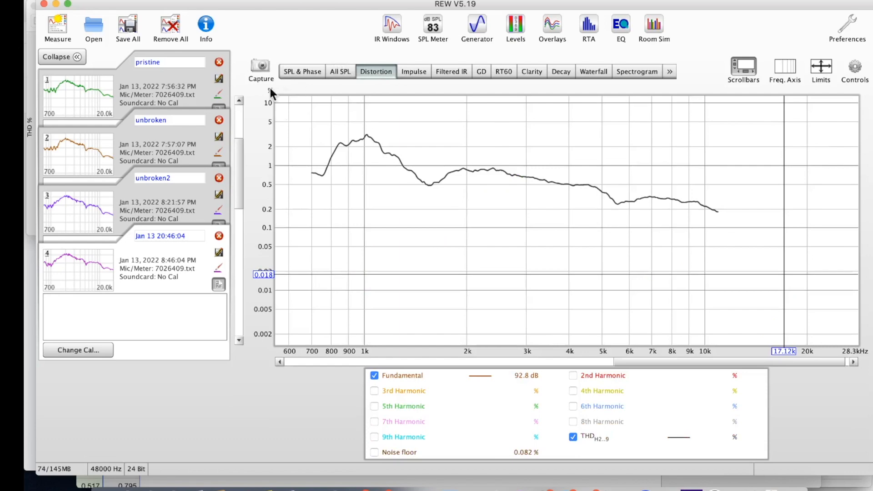